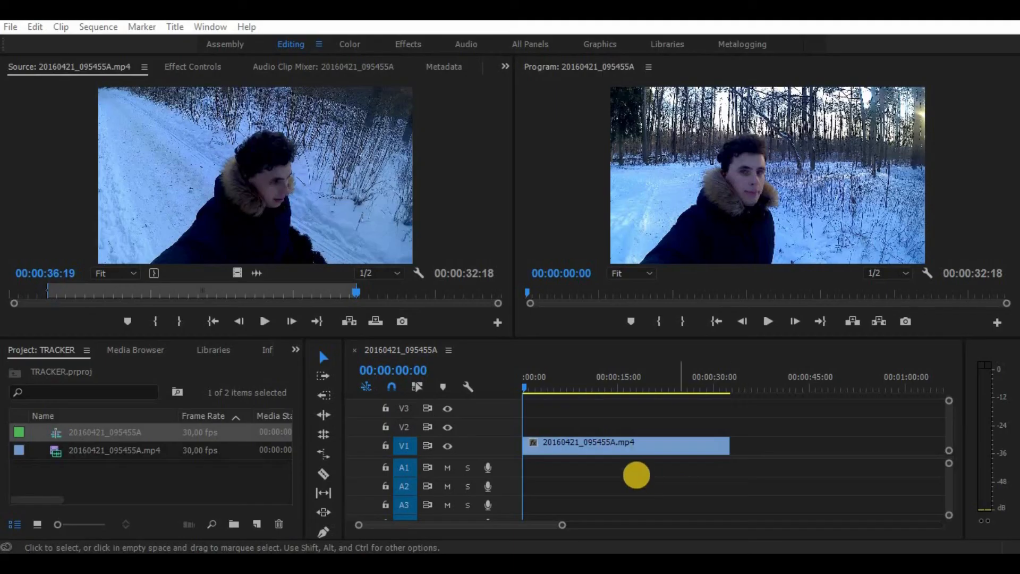
Play the snowy forest selfie sequence in the Program Monitor to preview the shake.
left_click(766, 321)
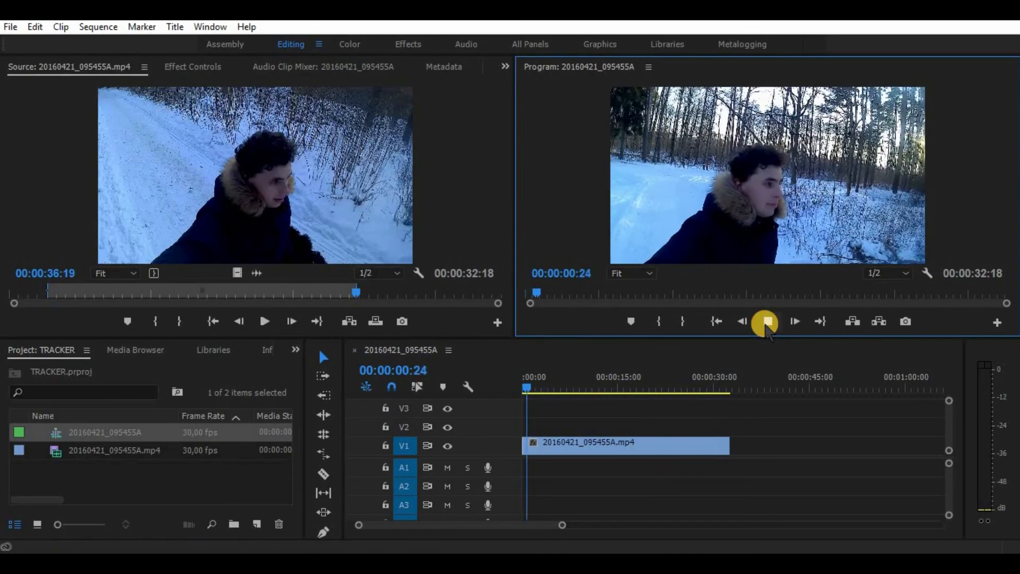
Open the context menu for the snowy forest clip on track V1.
right_click(553, 443)
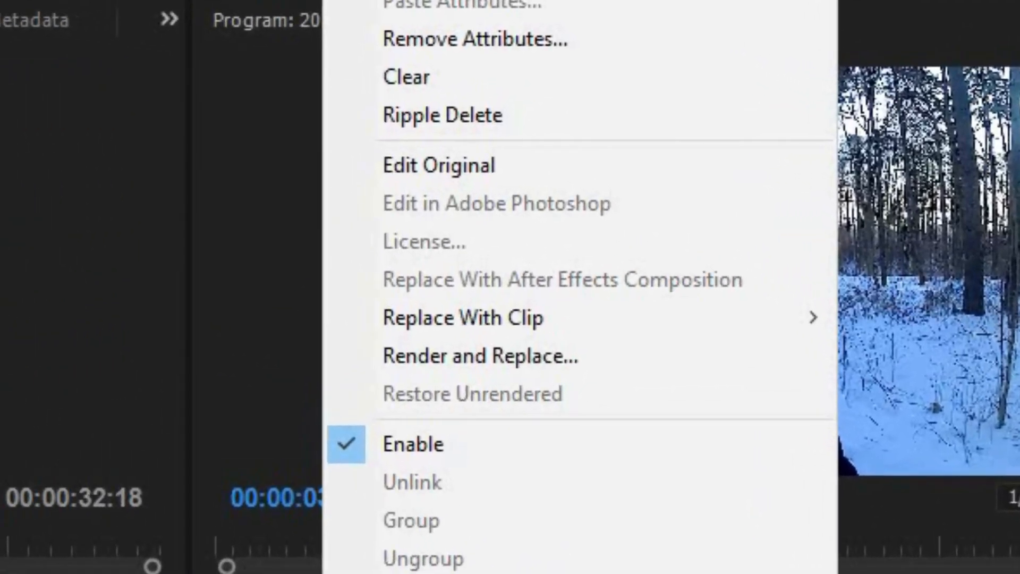
mouse_move(689, 292)
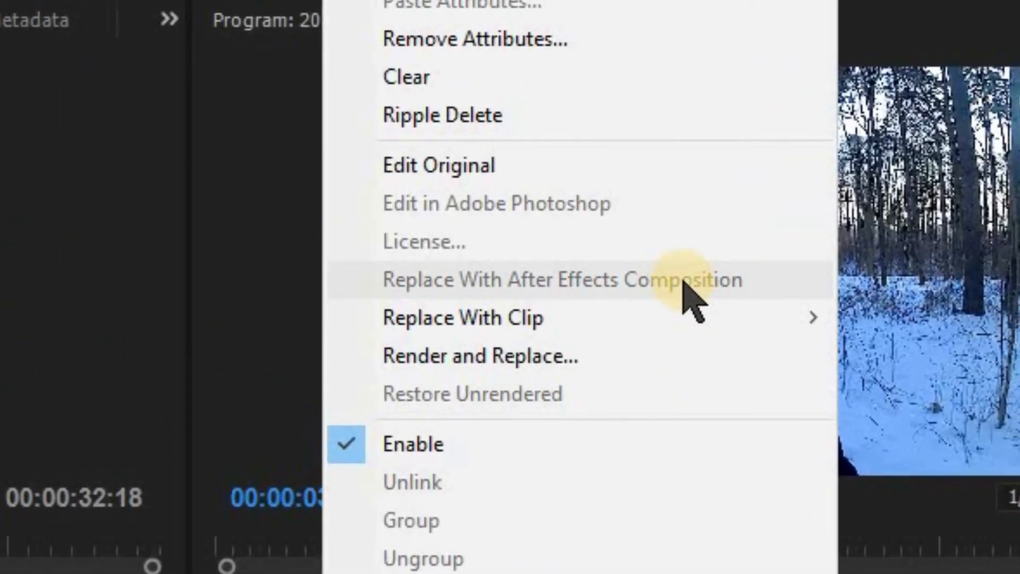
Replace the clip with an After Effects composition, opening it in After Effects.
left_click(562, 280)
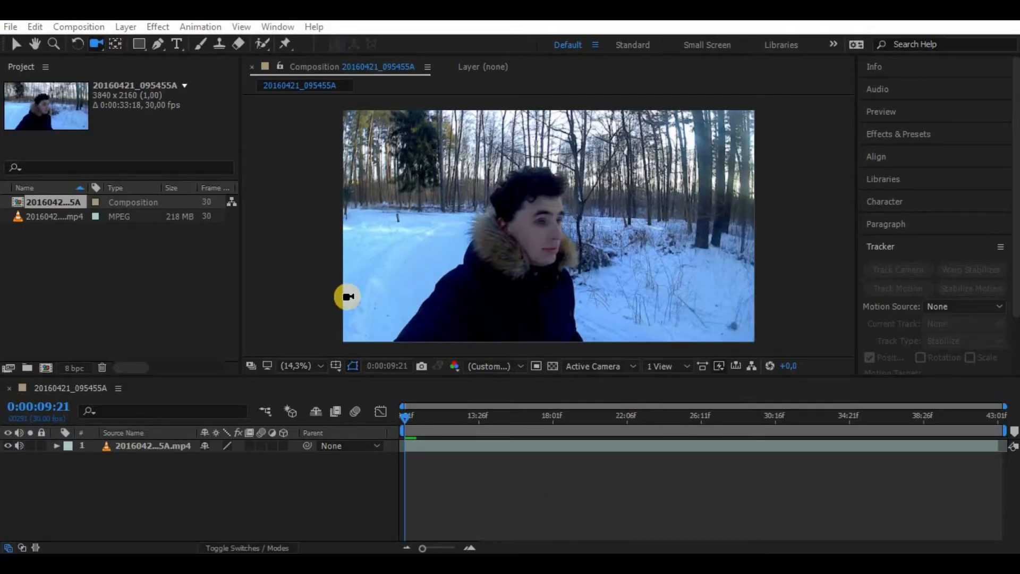
mouse_move(465, 452)
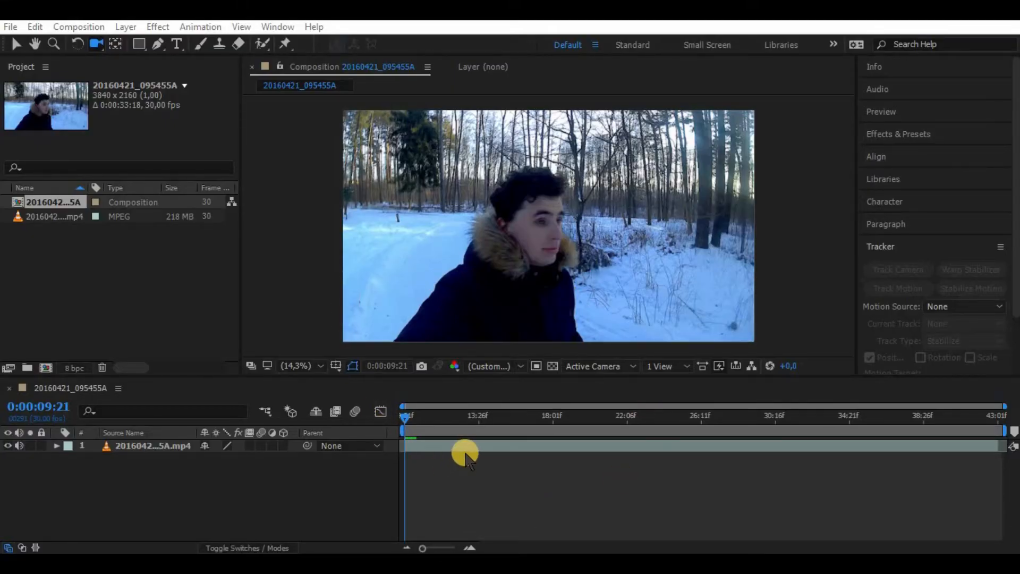
mouse_move(505, 471)
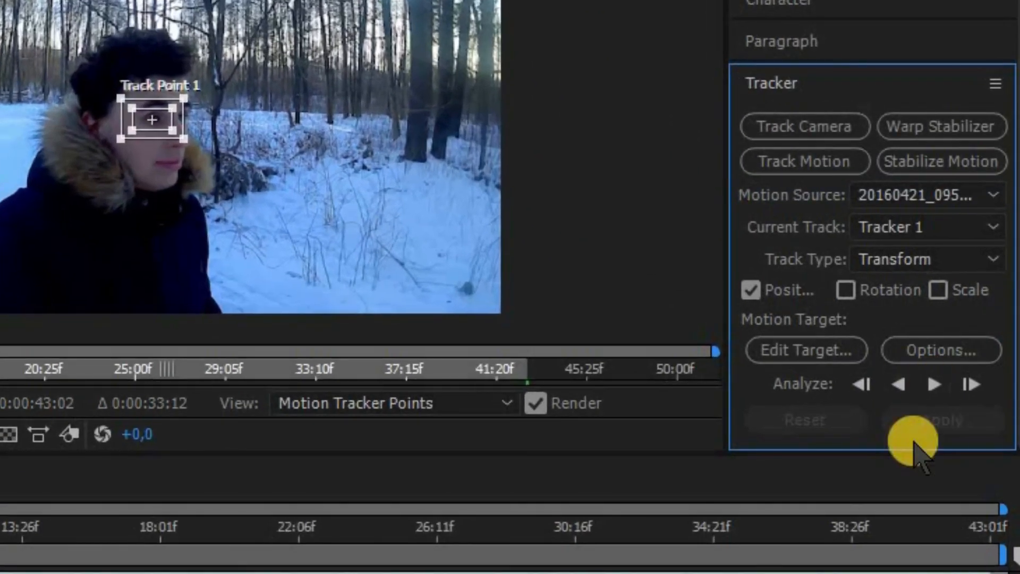
Track the man's face with a Position track point through the footage.
left_click(933, 383)
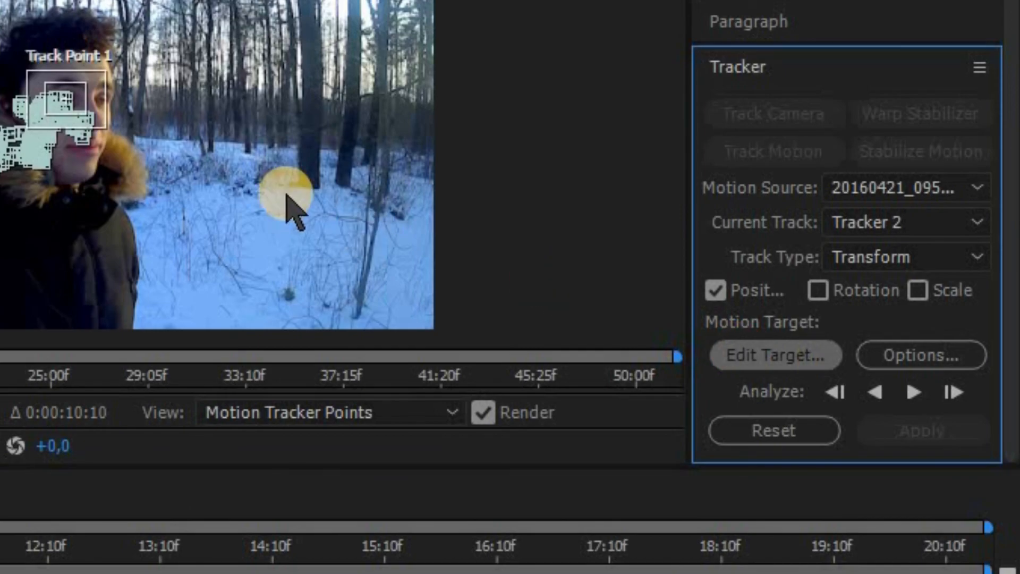
Set Null 1 as the motion target and apply the face tracking data.
left_click(774, 356)
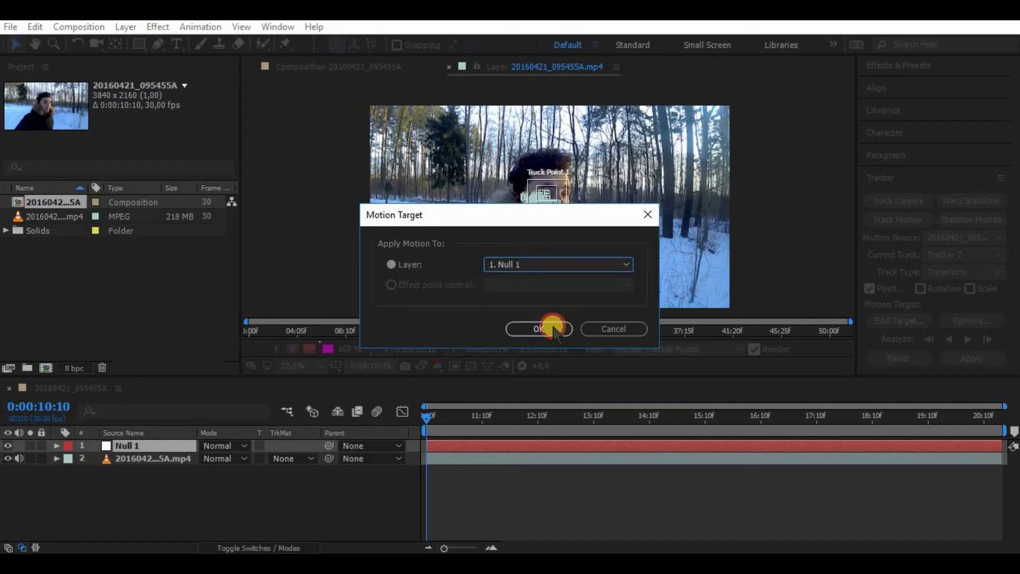
left_click(538, 328)
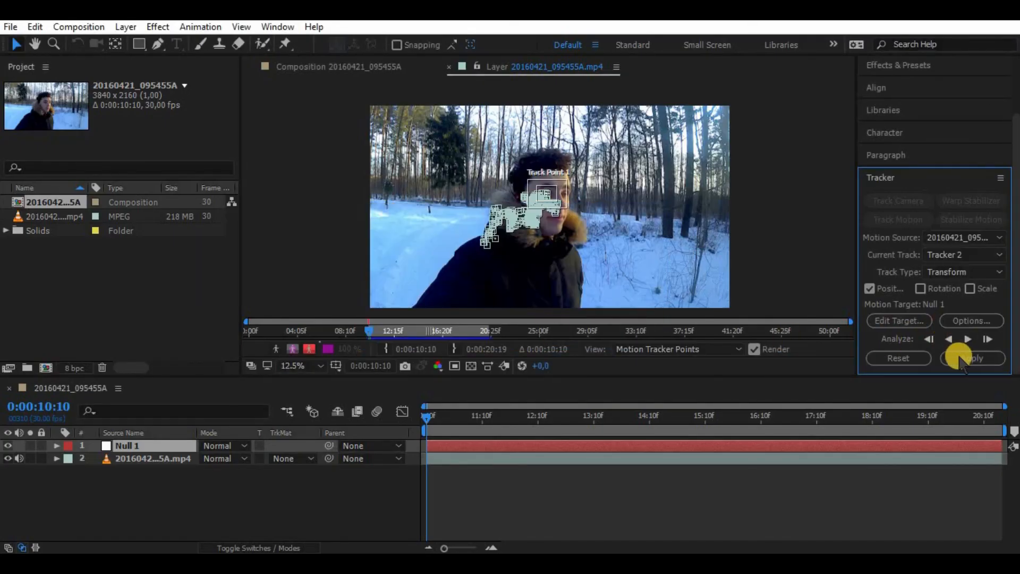
left_click(971, 357)
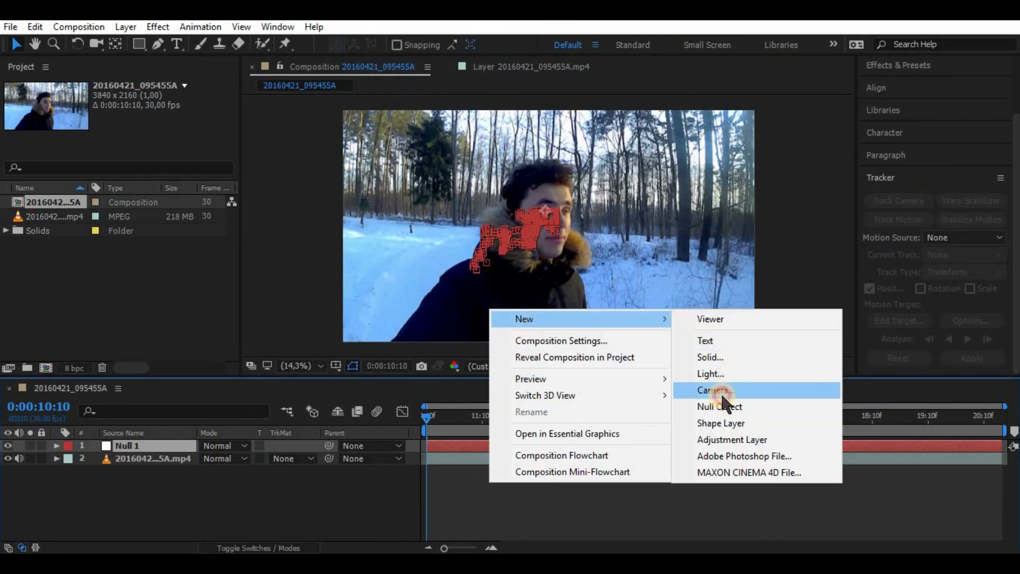
Add Camera 1 to the composition and parent it to Null 1.
left_click(712, 390)
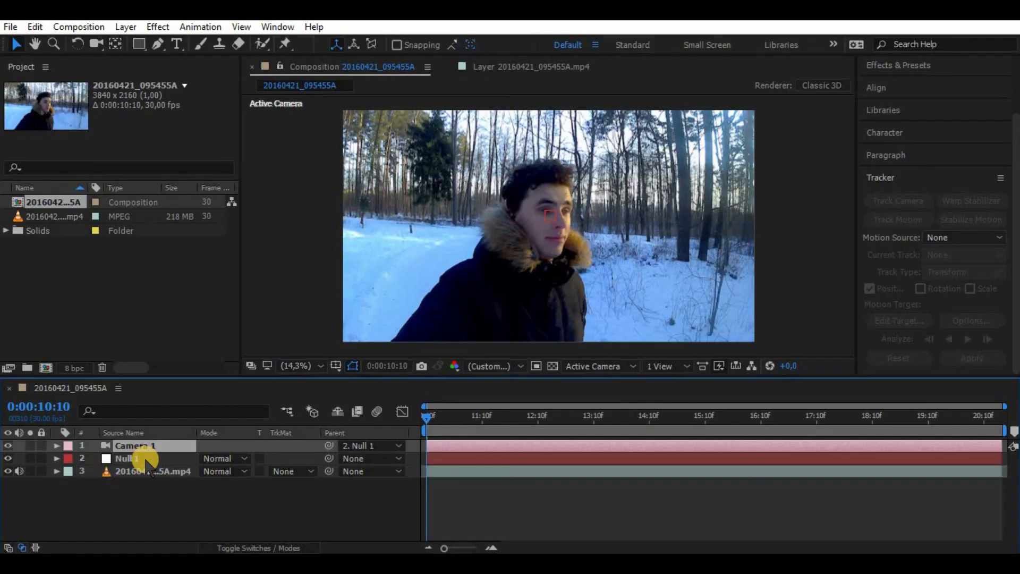
mouse_move(262, 539)
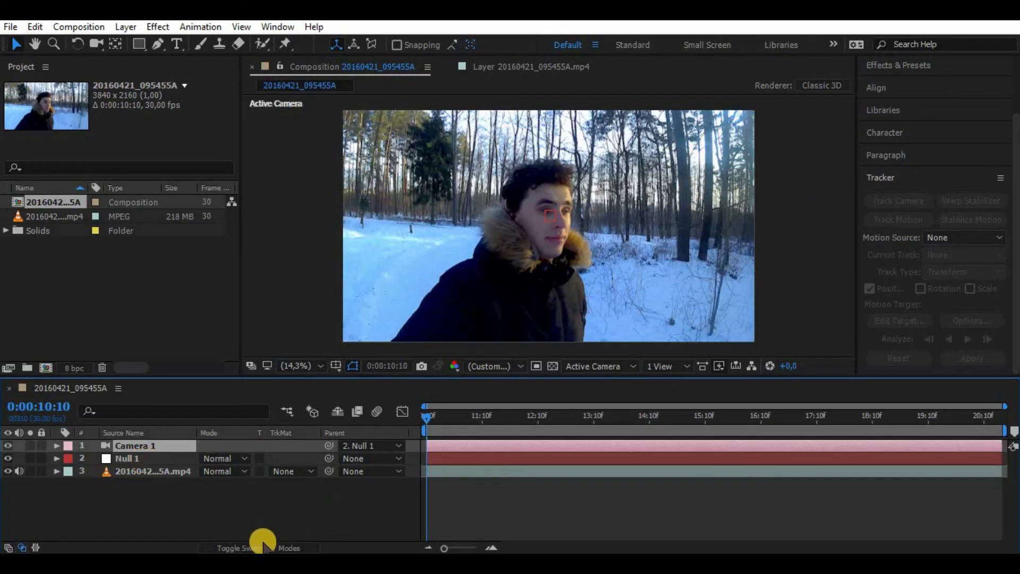
Enable the 3D Layer switch on Null 1 and the footage, then expand the footage layer.
left_click(236, 548)
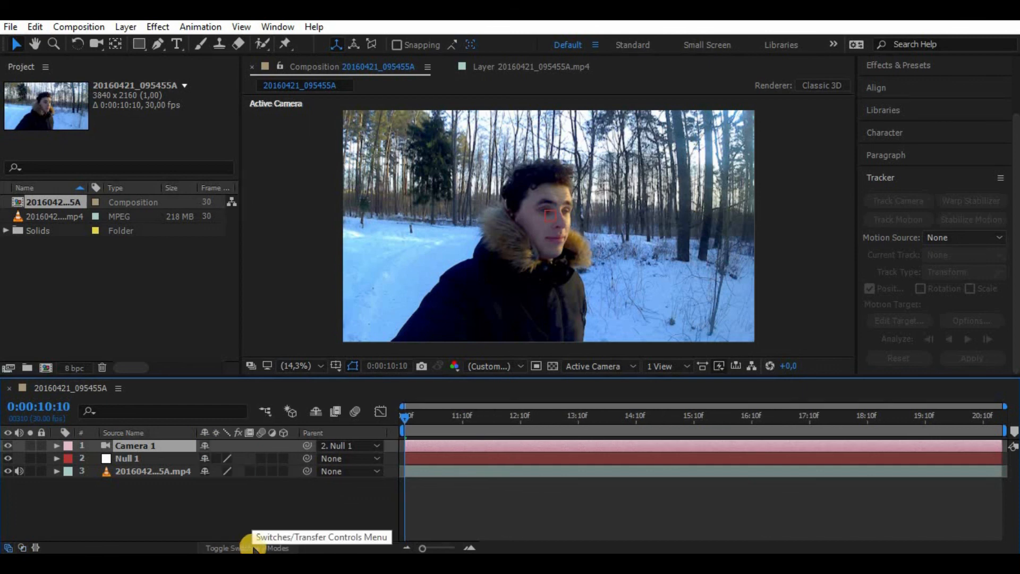
mouse_move(280, 471)
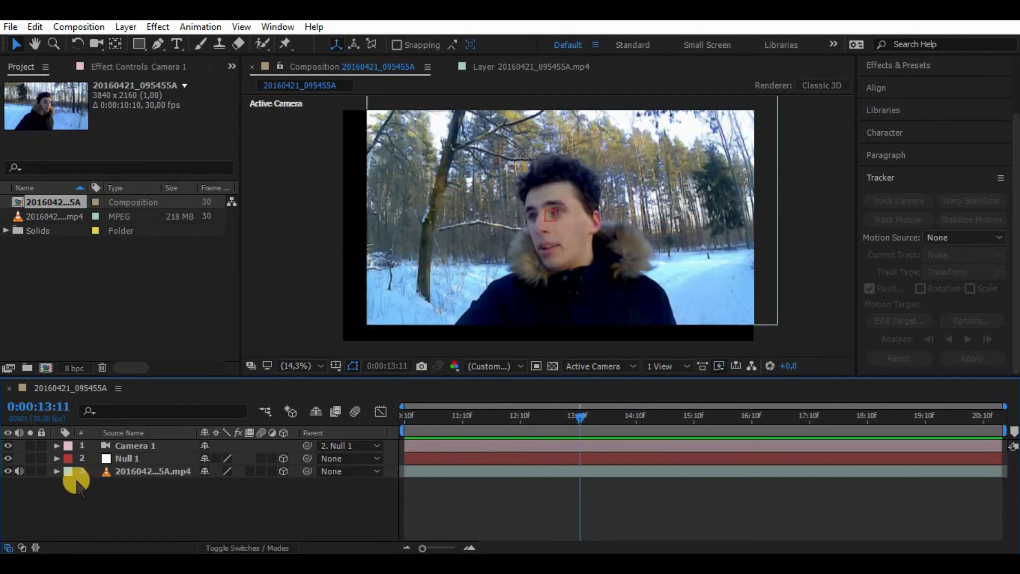
left_click(56, 471)
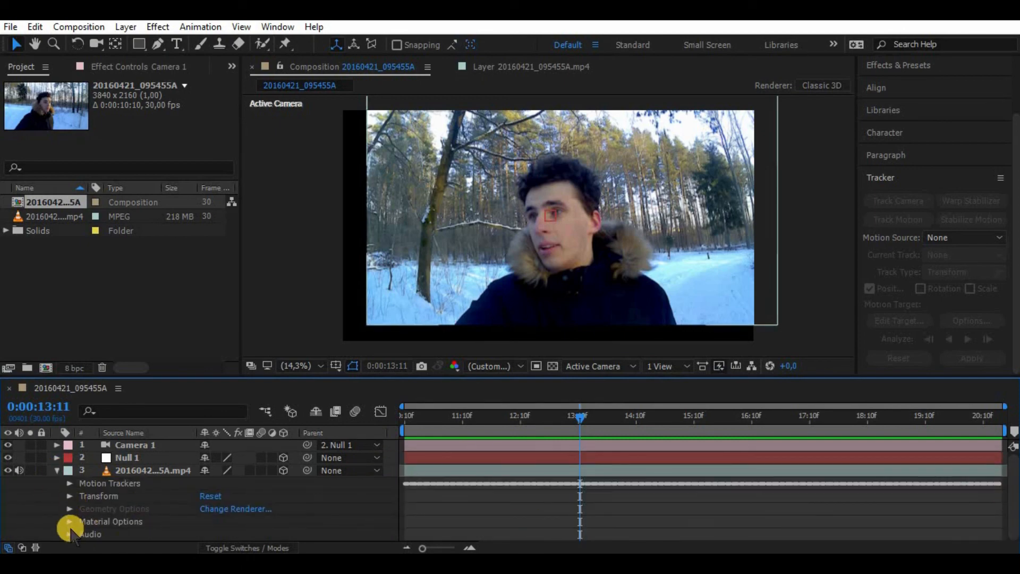